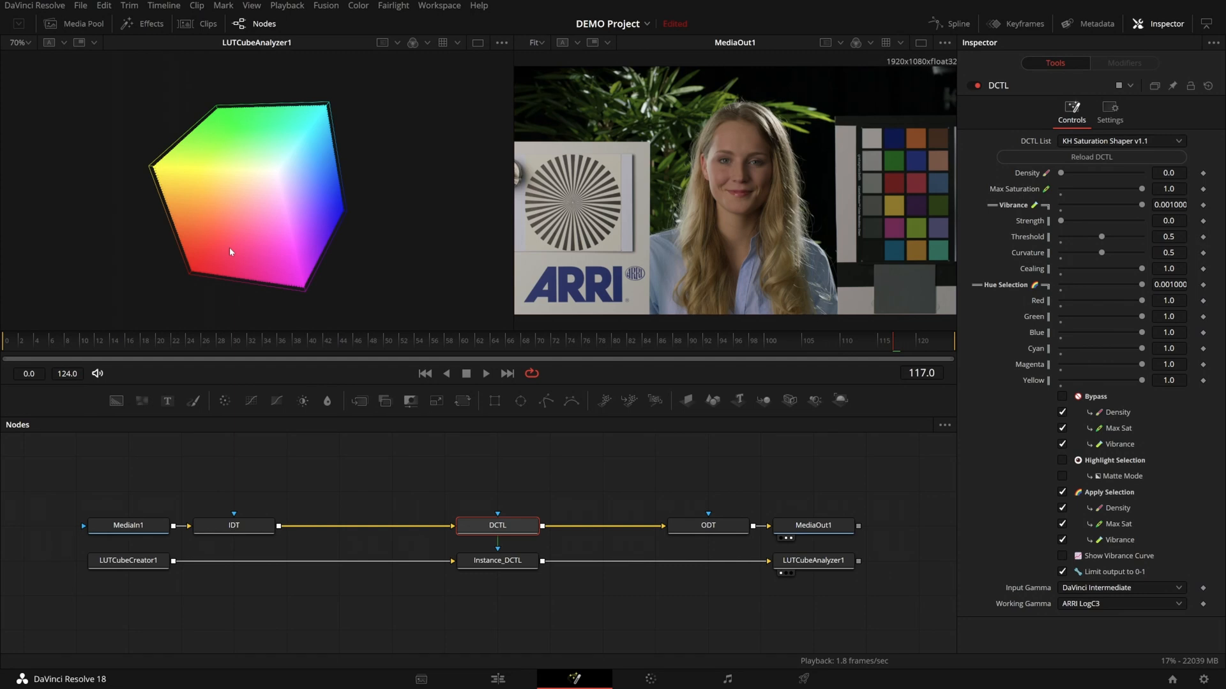
pyautogui.moveTo(353, 597)
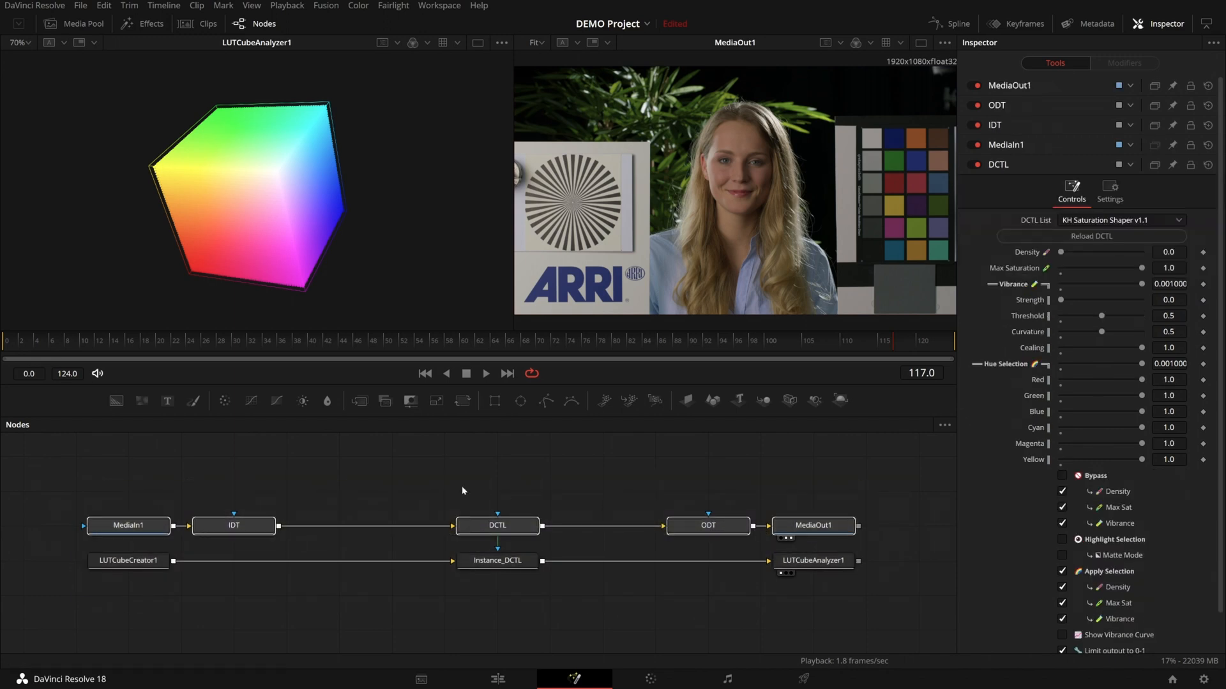
pyautogui.moveTo(448, 494)
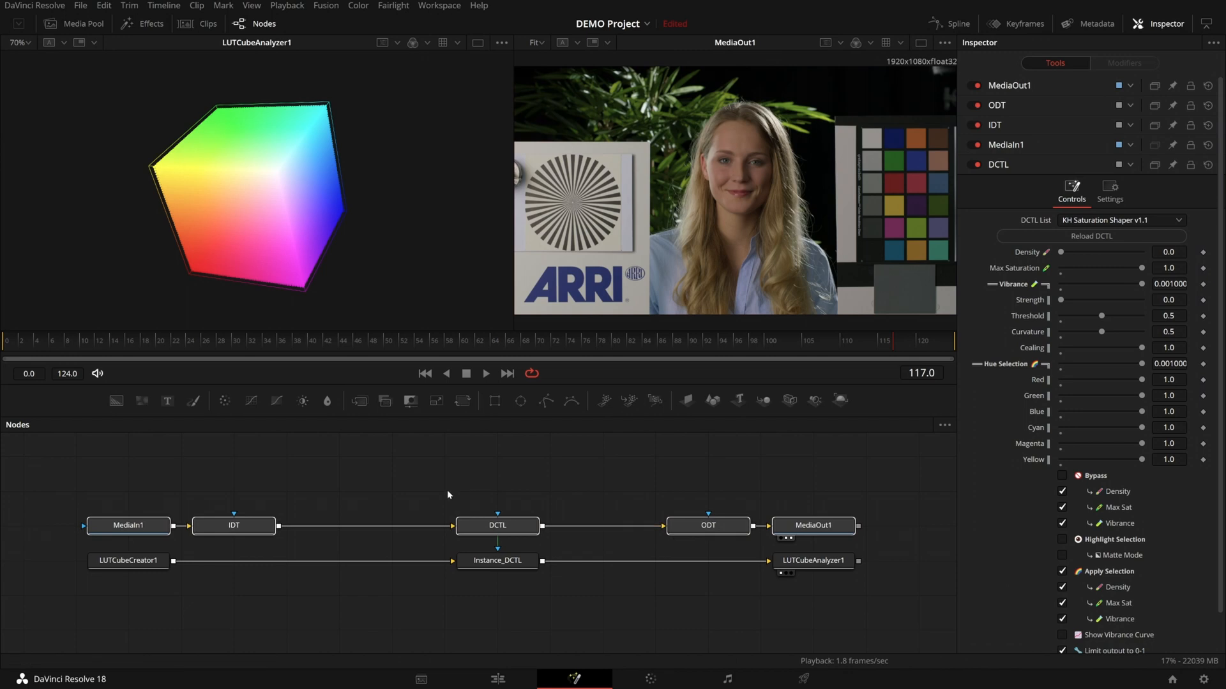
pyautogui.moveTo(905, 465)
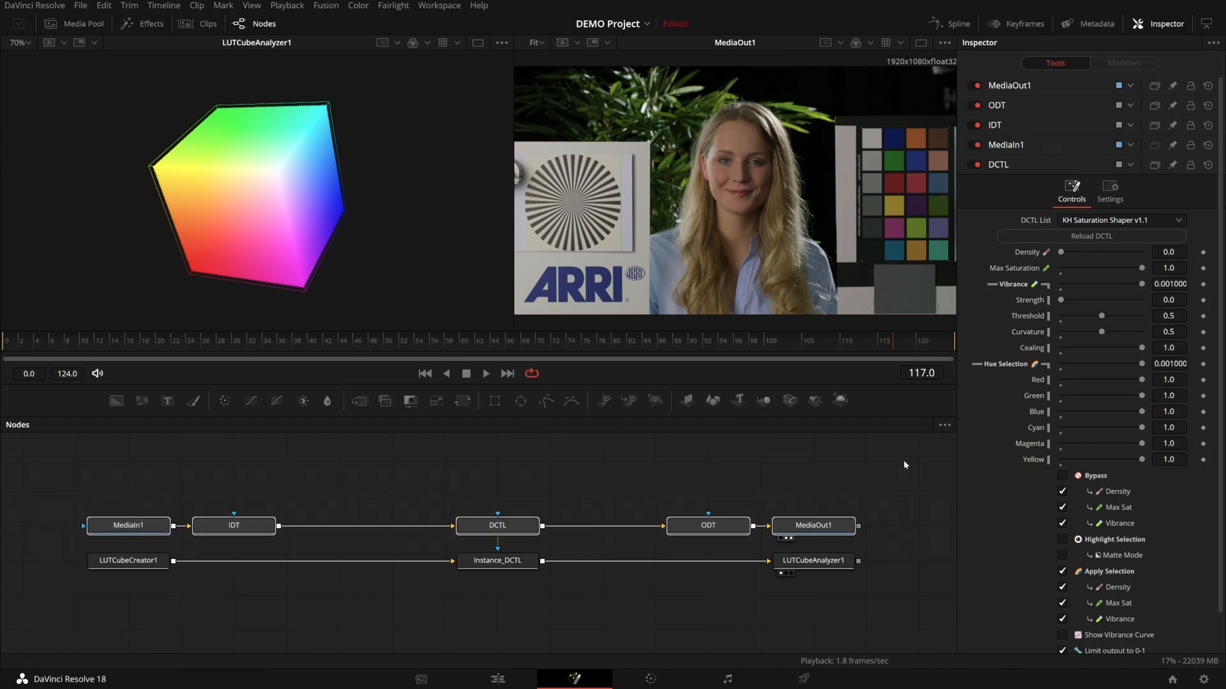
# - Review the input and output colour transform settings, then select the DCTL node
pyautogui.click(233, 525)
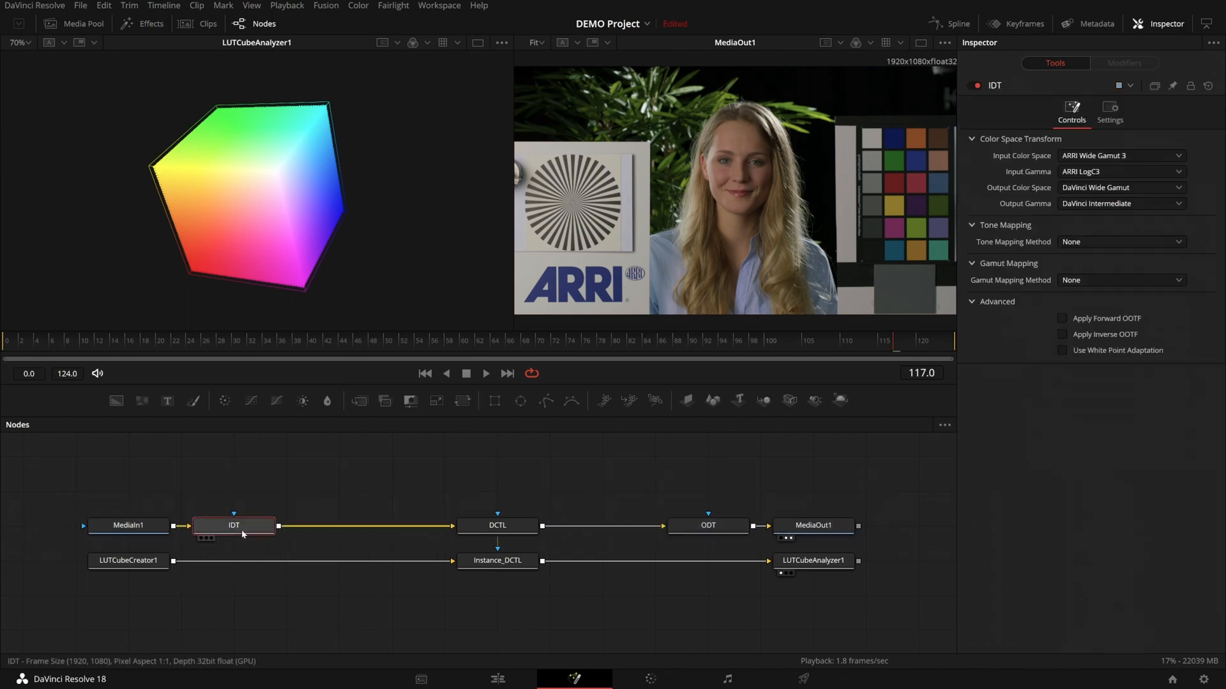
pyautogui.click(707, 526)
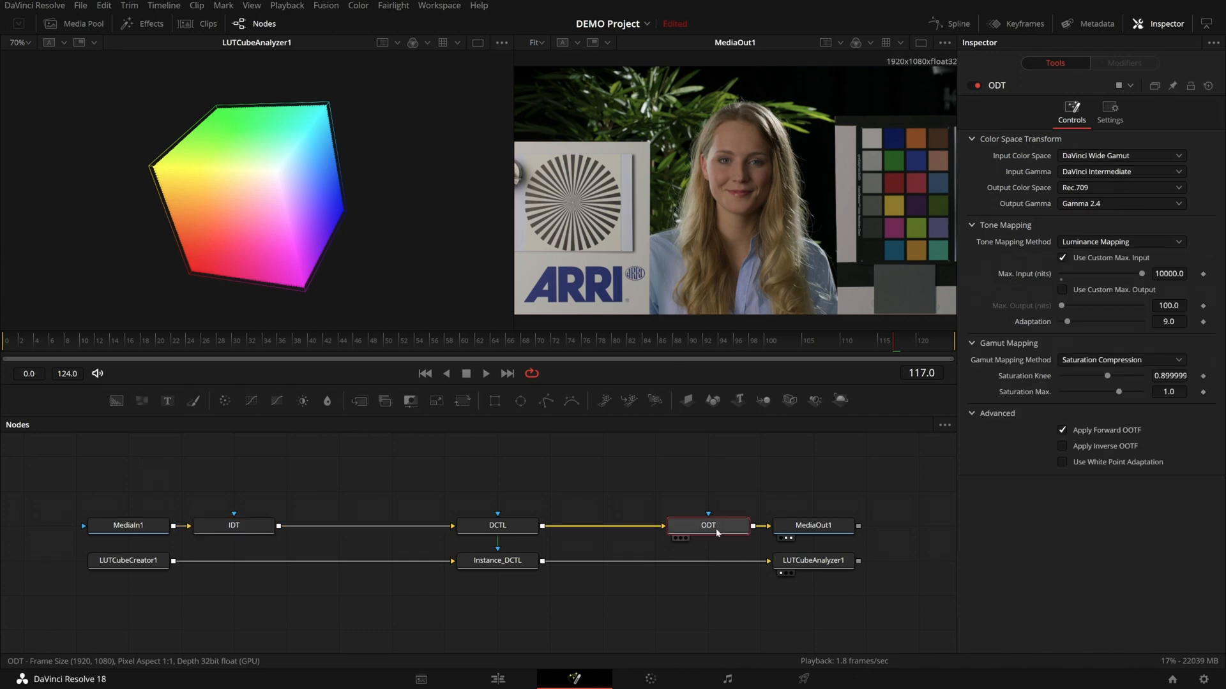
pyautogui.click(233, 525)
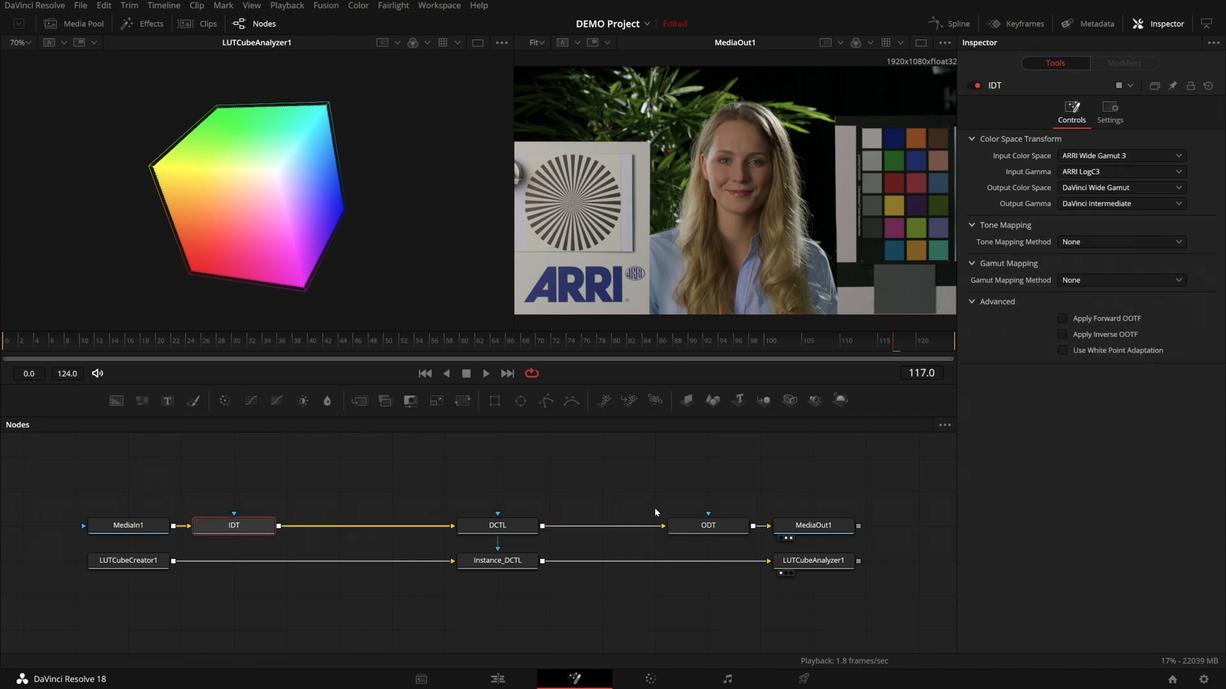
pyautogui.click(706, 526)
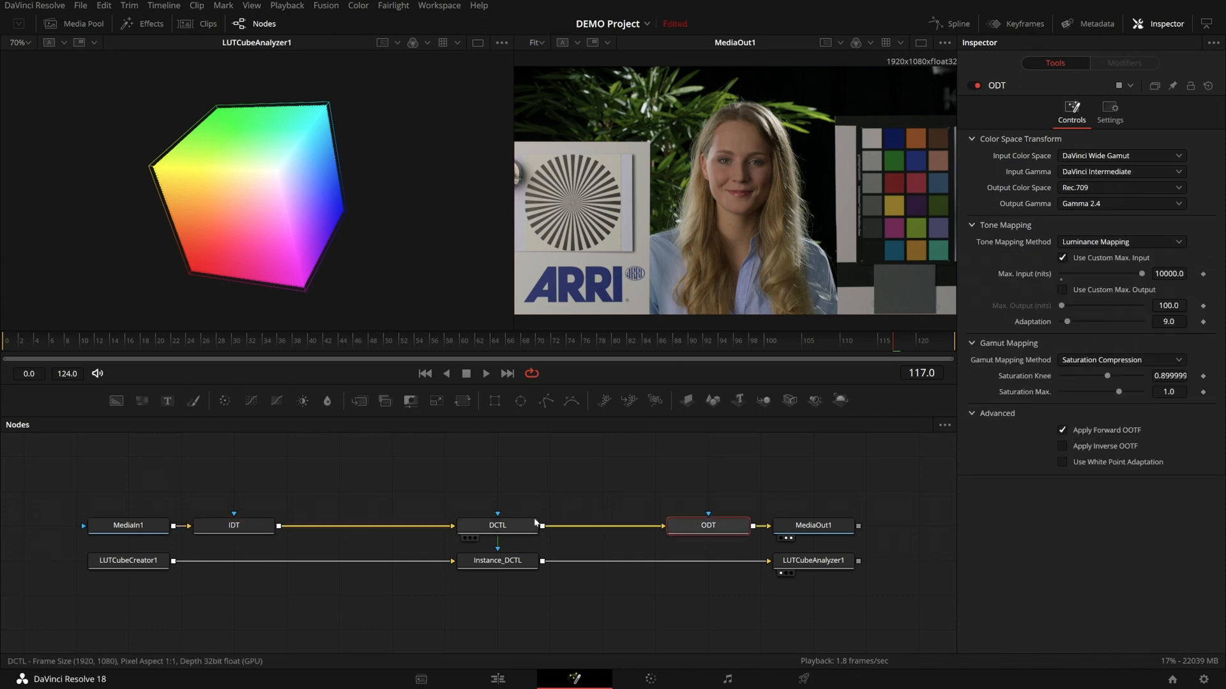
pyautogui.click(497, 525)
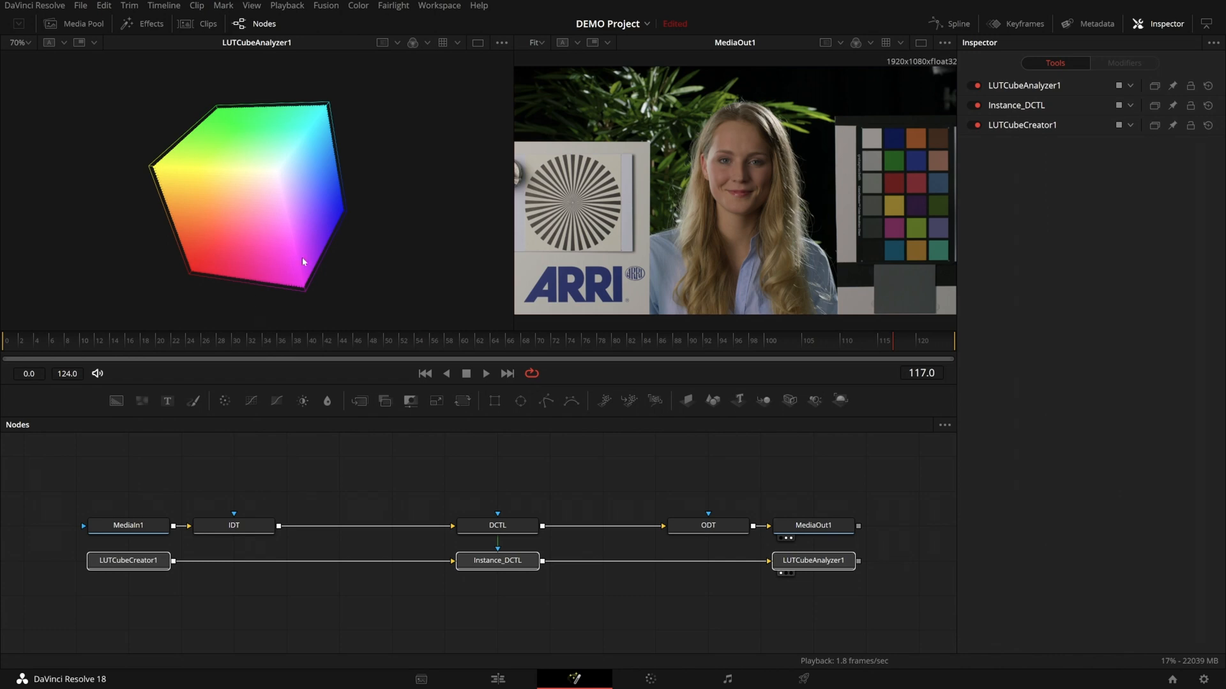
pyautogui.click(497, 525)
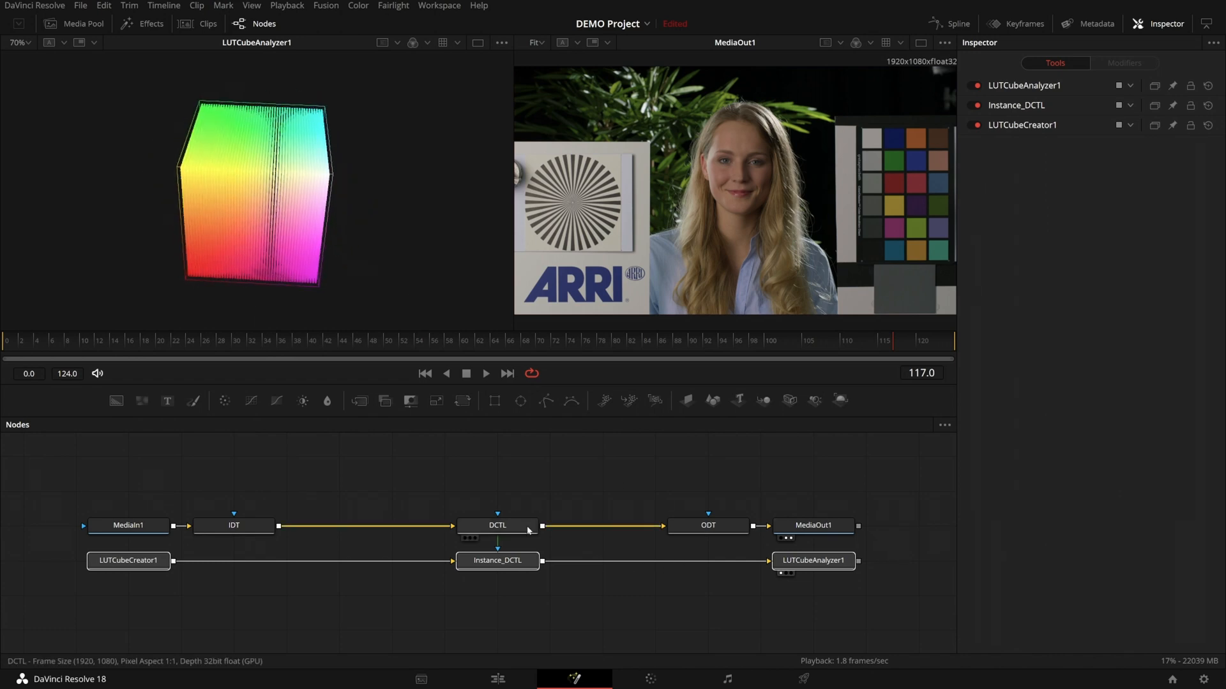
pyautogui.click(497, 524)
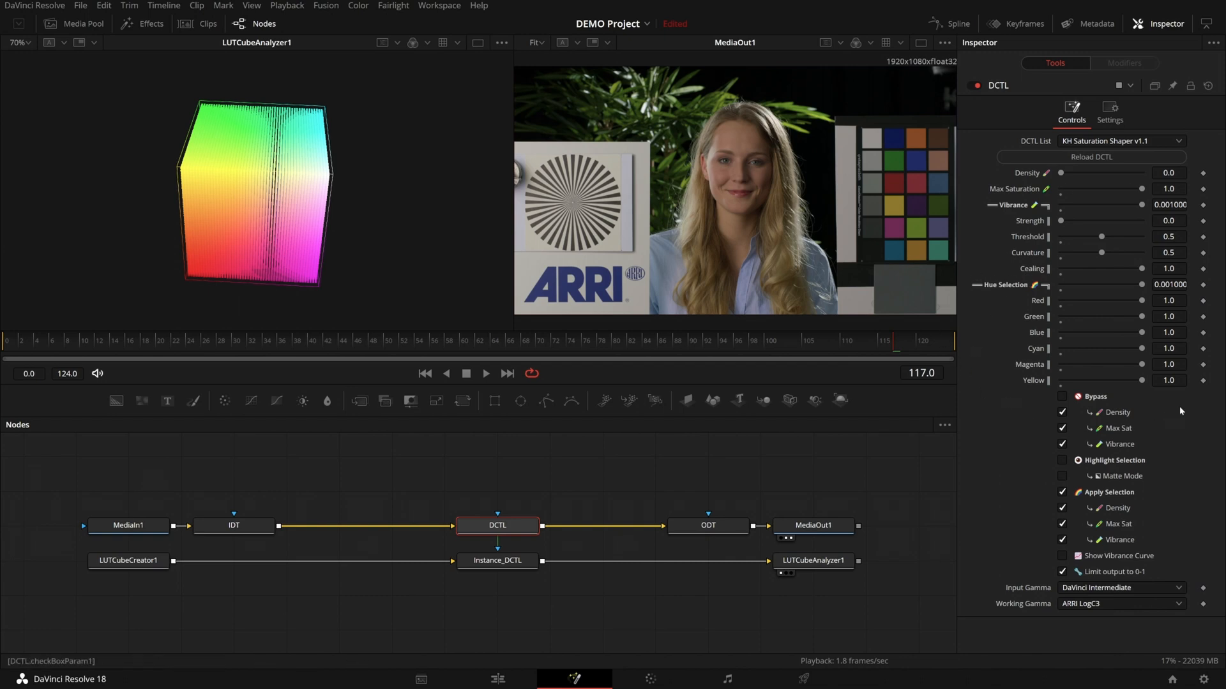
pyautogui.moveTo(1183, 412)
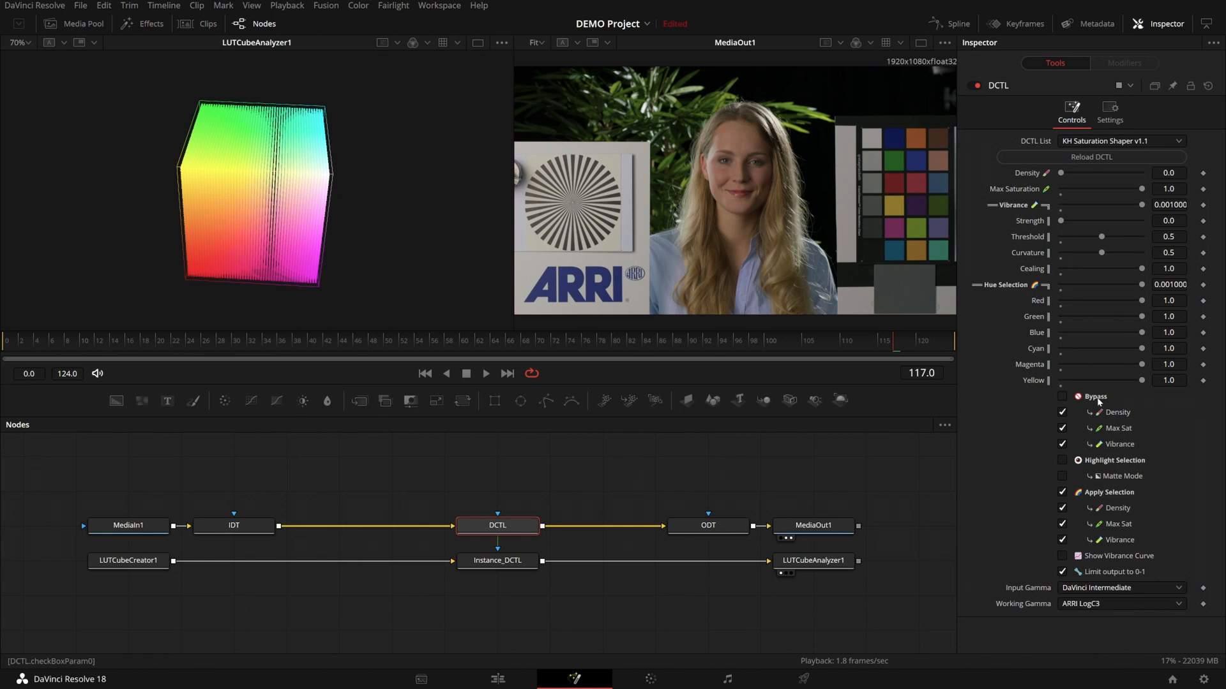
# - Compare against bypass, reset Green hue to 1.0, and overlay the vibrance curve
pyautogui.click(1063, 396)
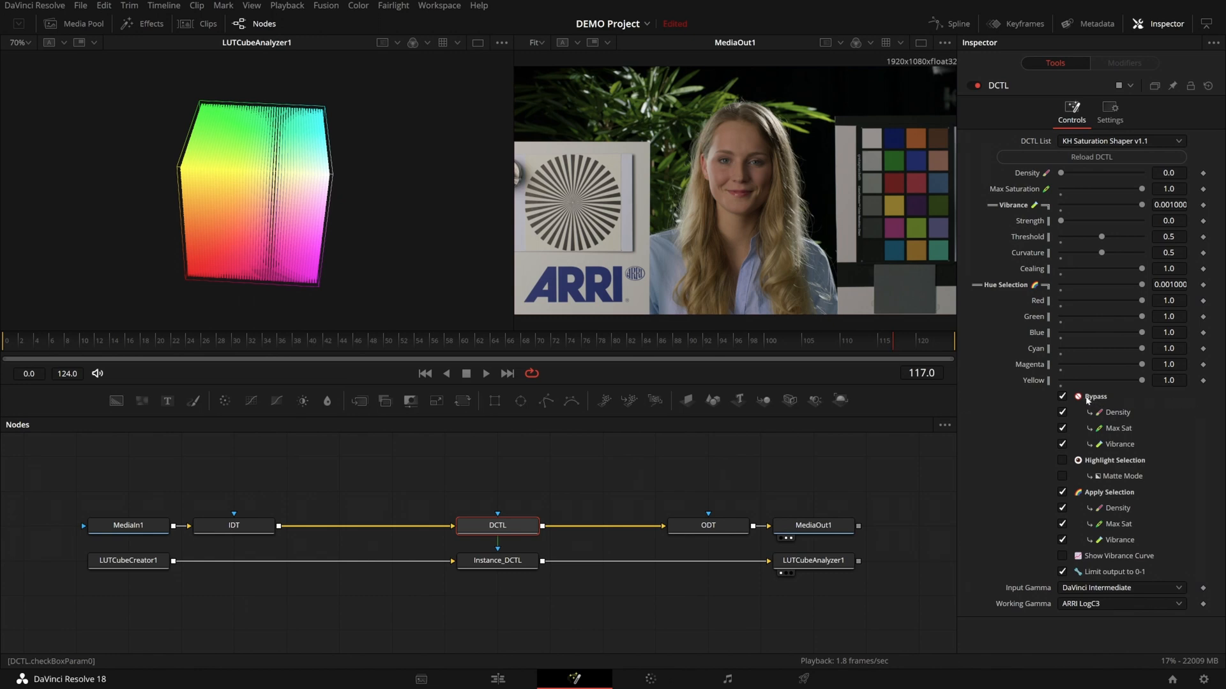
pyautogui.click(1063, 396)
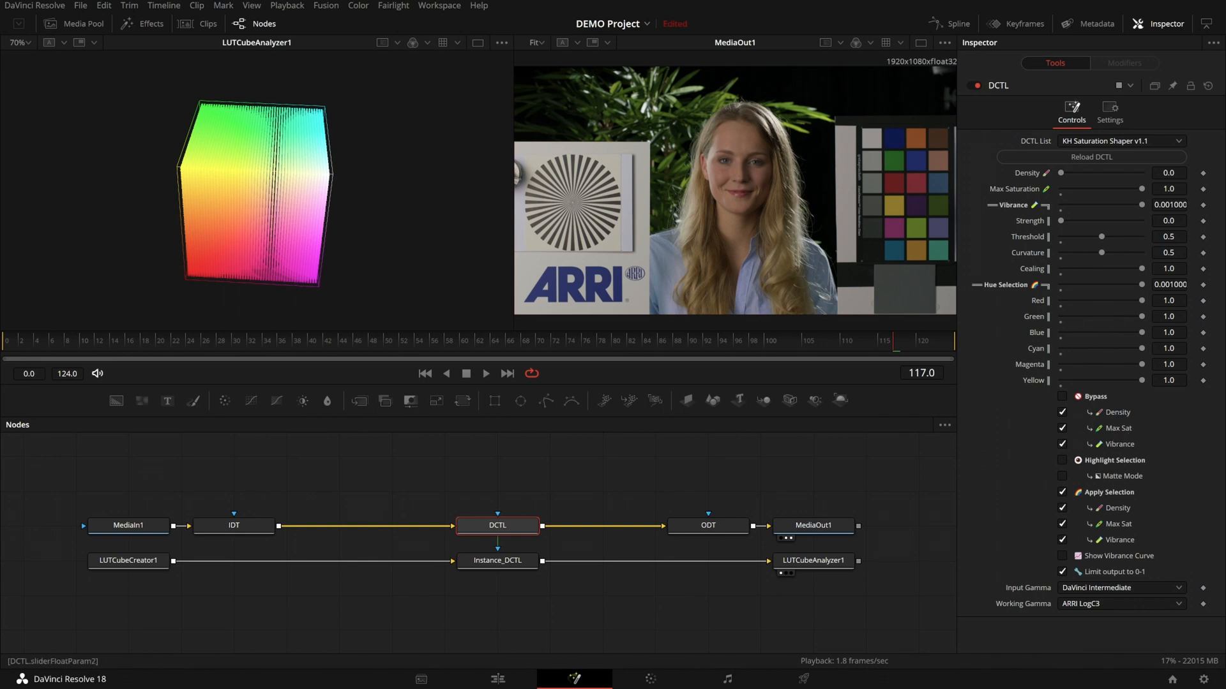
pyautogui.click(1062, 461)
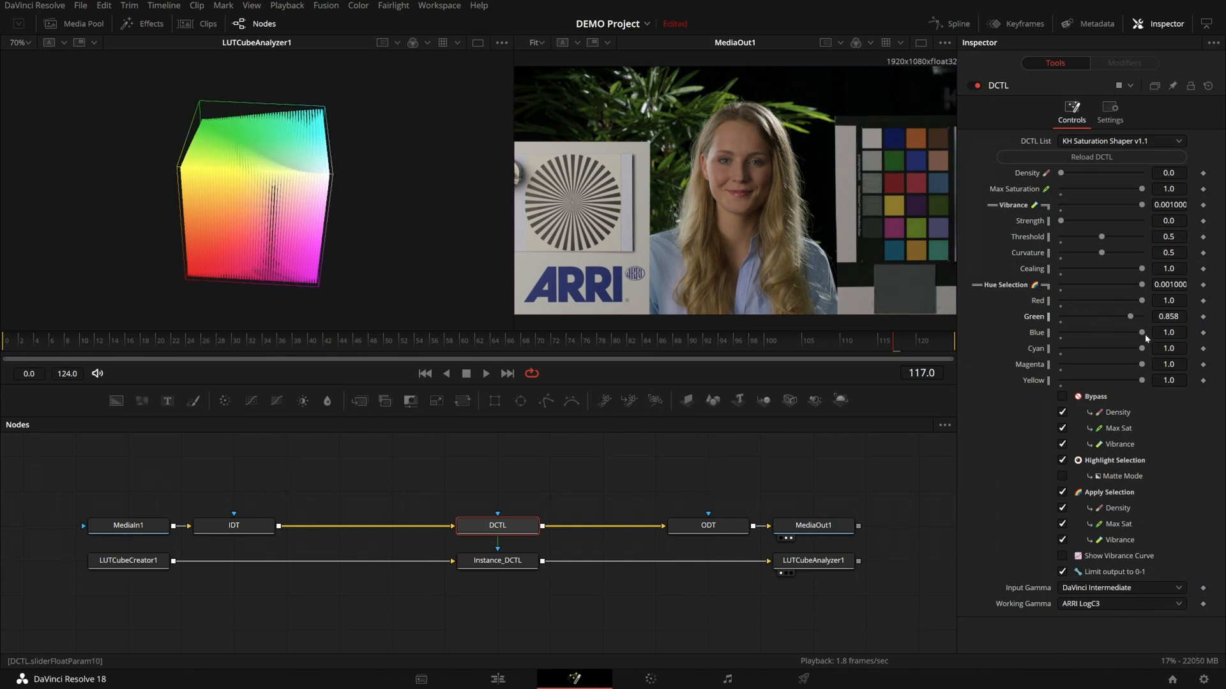
pyautogui.click(1129, 316)
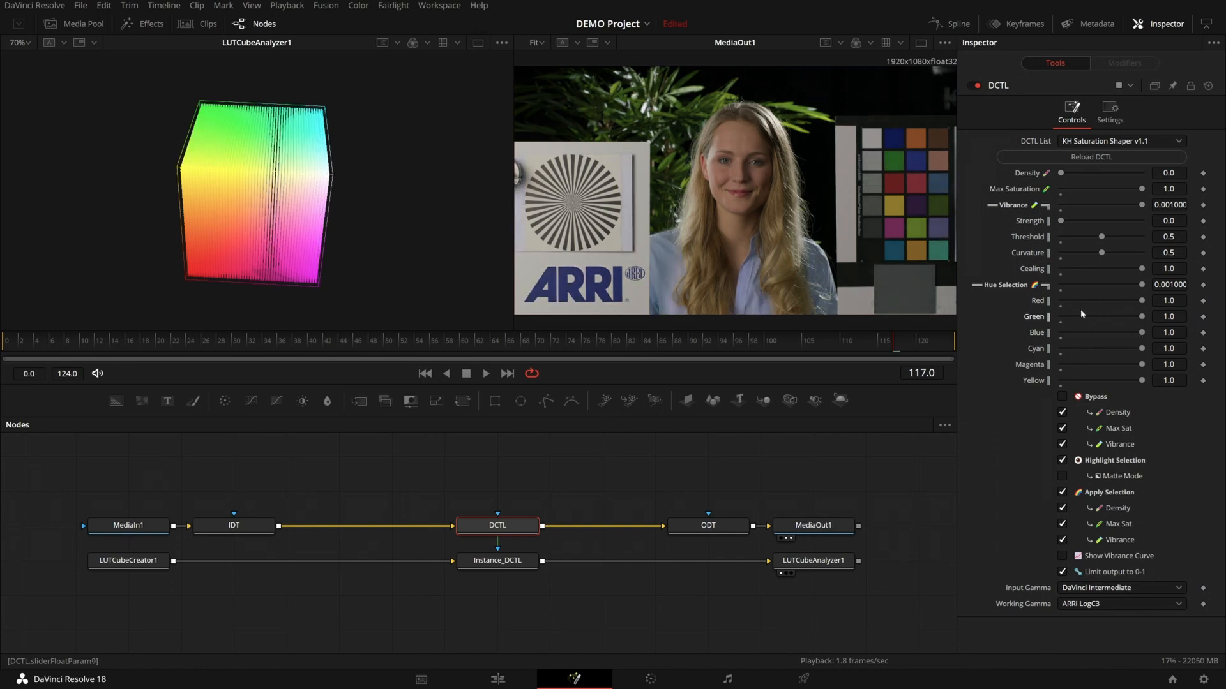
pyautogui.click(1062, 460)
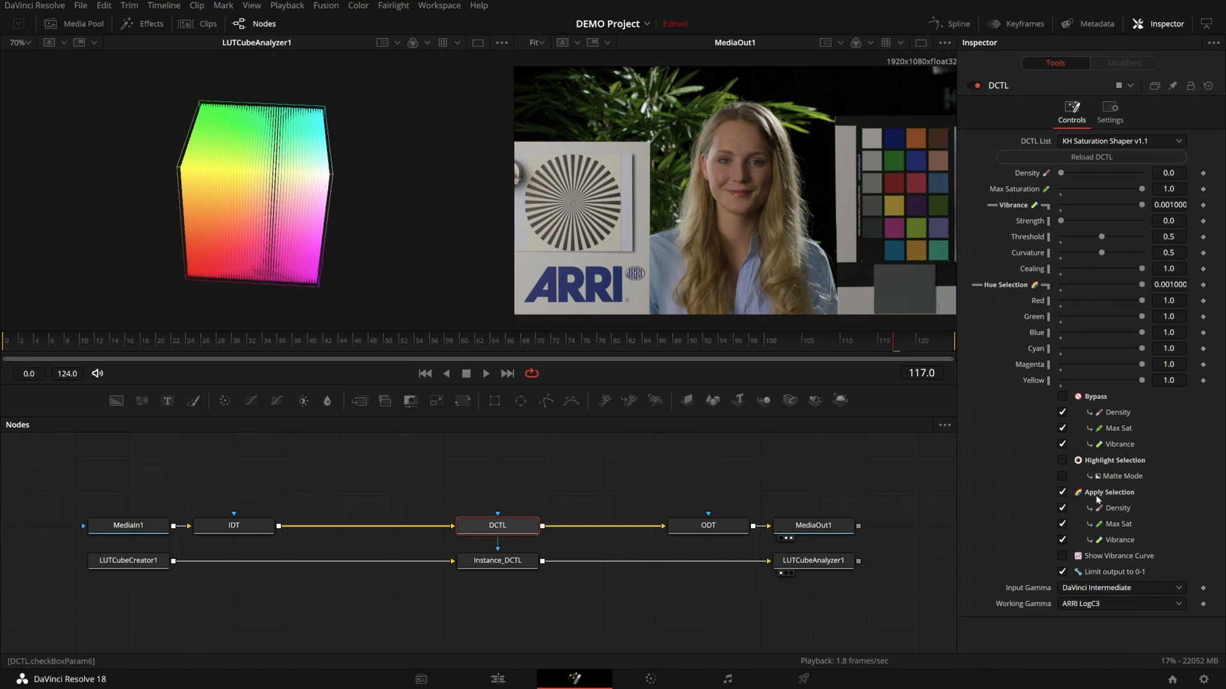
pyautogui.moveTo(1123, 499)
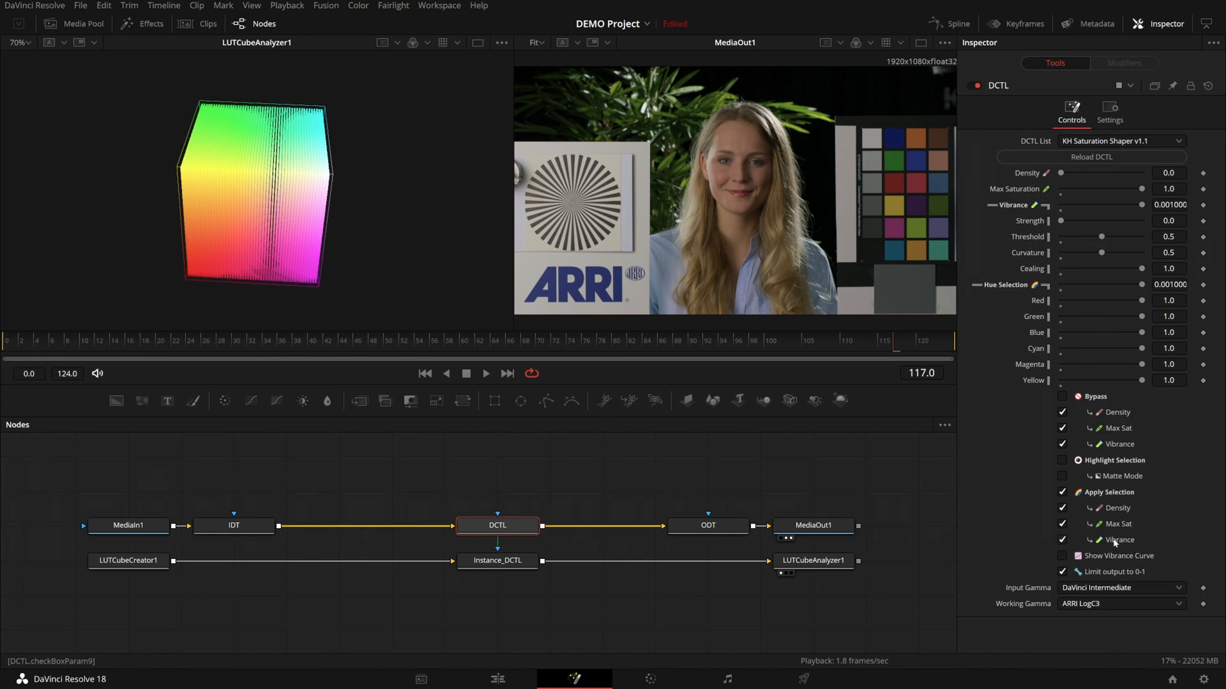
pyautogui.moveTo(1111, 321)
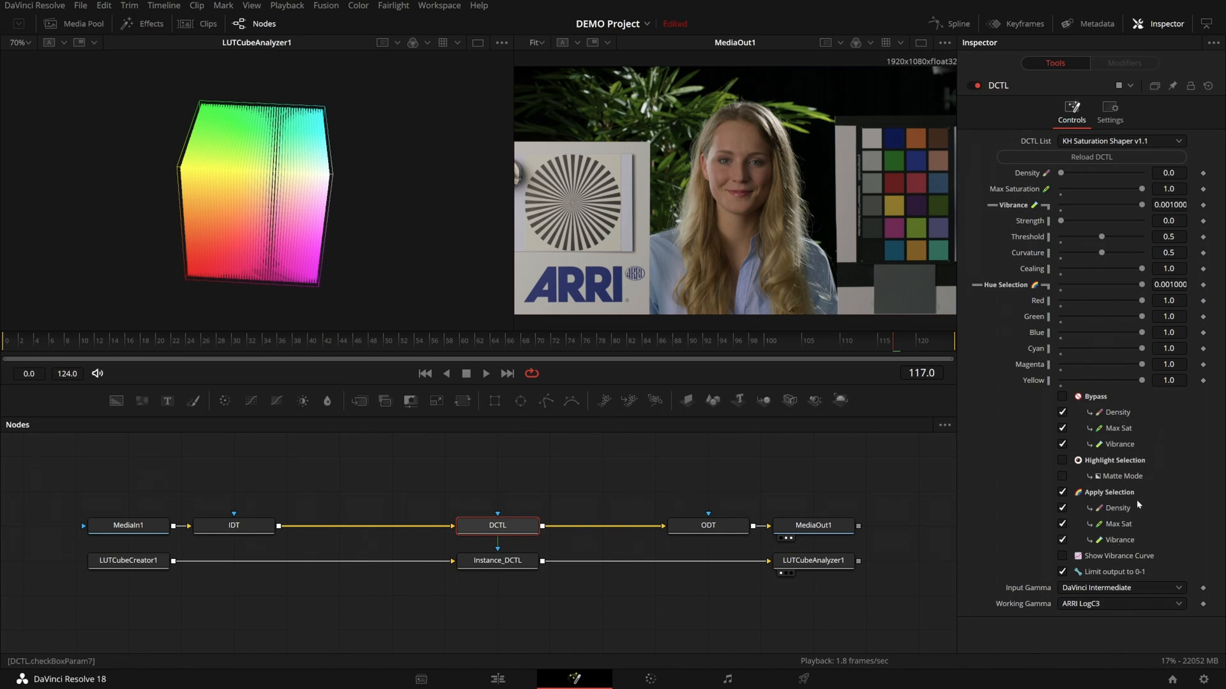
pyautogui.click(1077, 556)
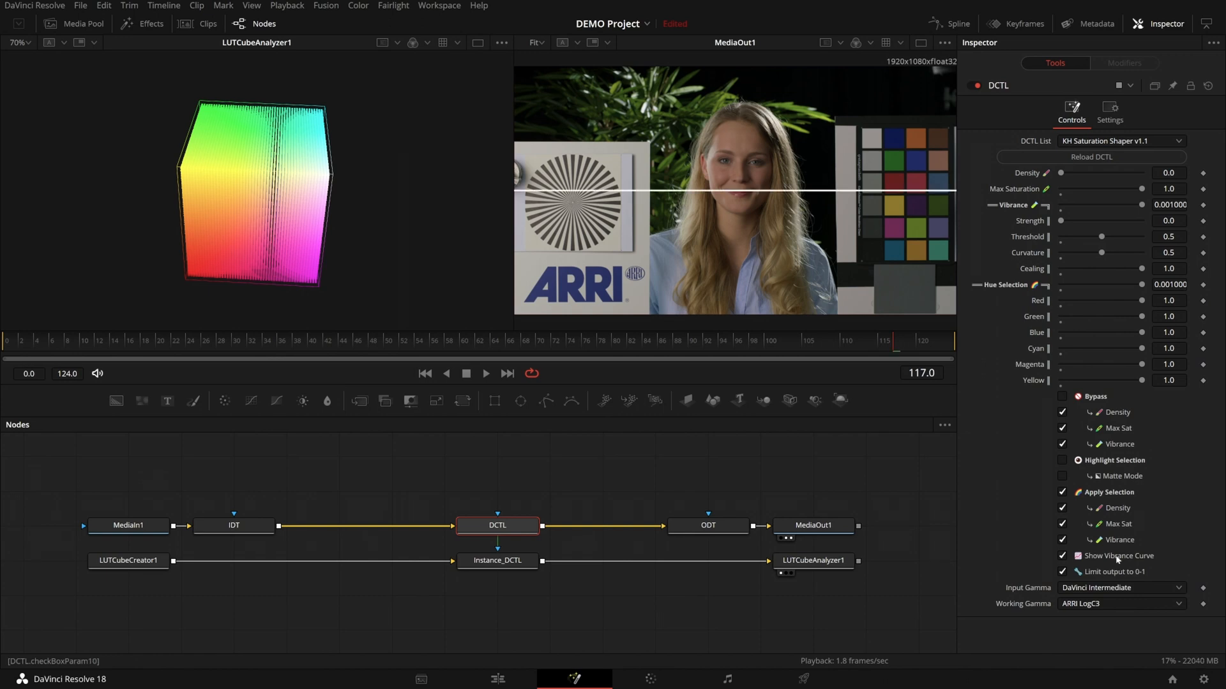
pyautogui.moveTo(396, 143)
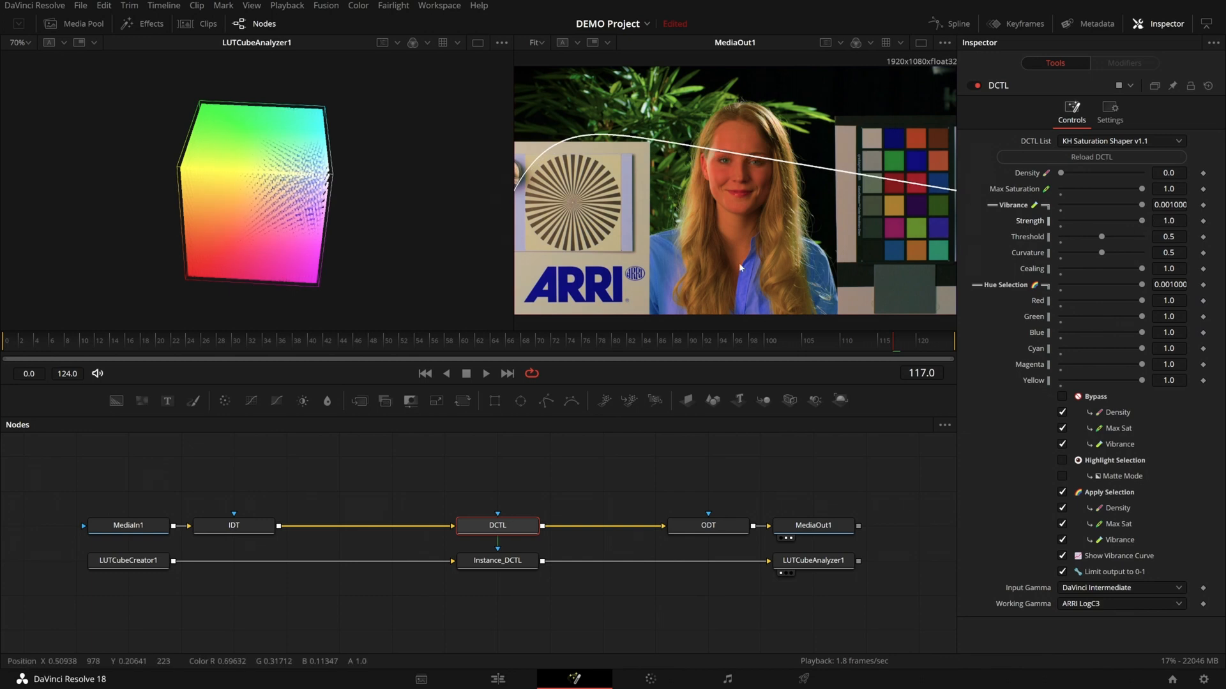
pyautogui.moveTo(708, 261)
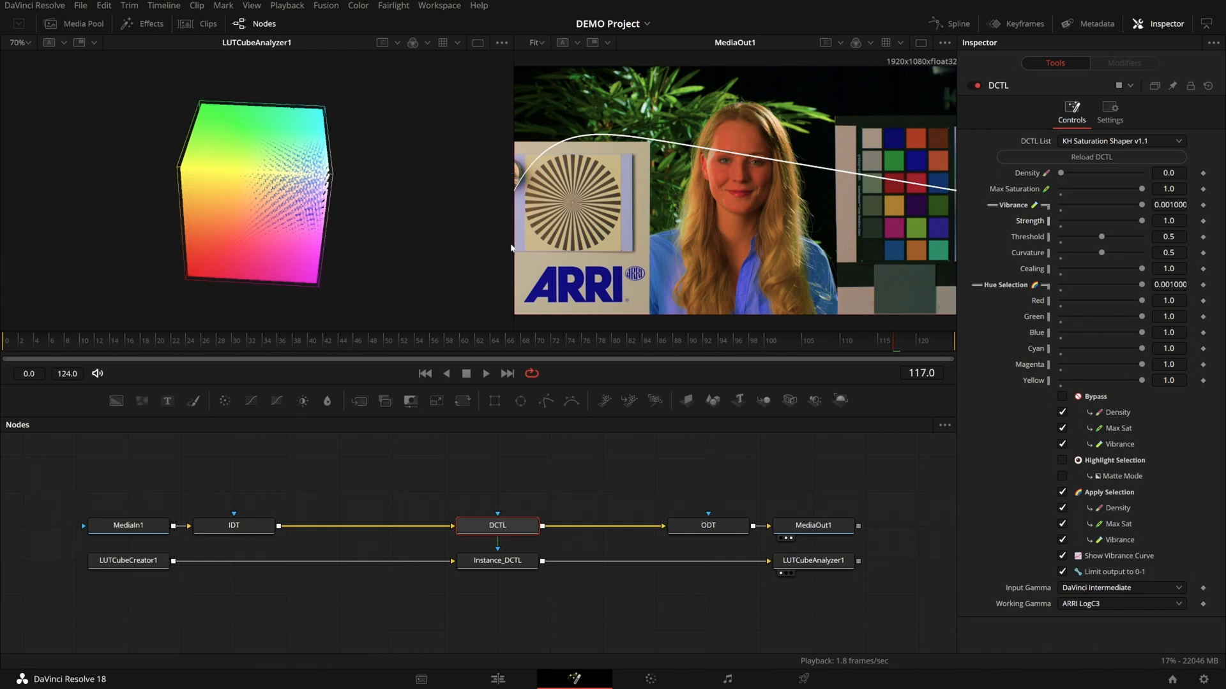
pyautogui.moveTo(522, 265)
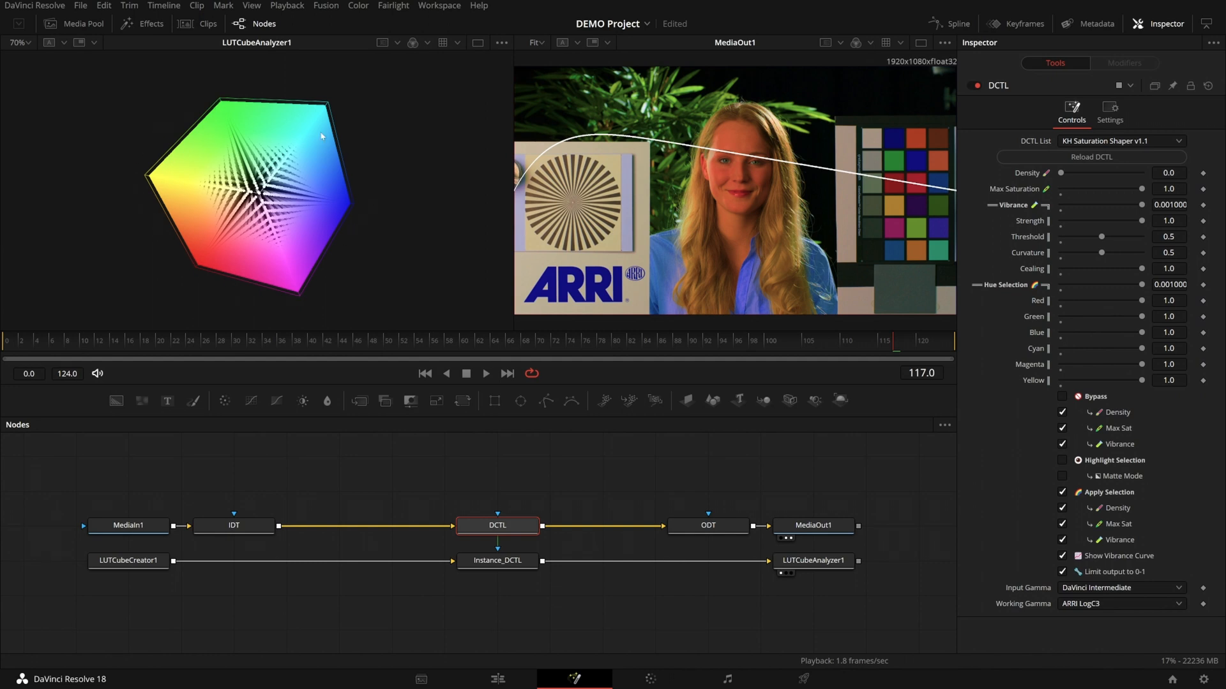
pyautogui.moveTo(231, 241)
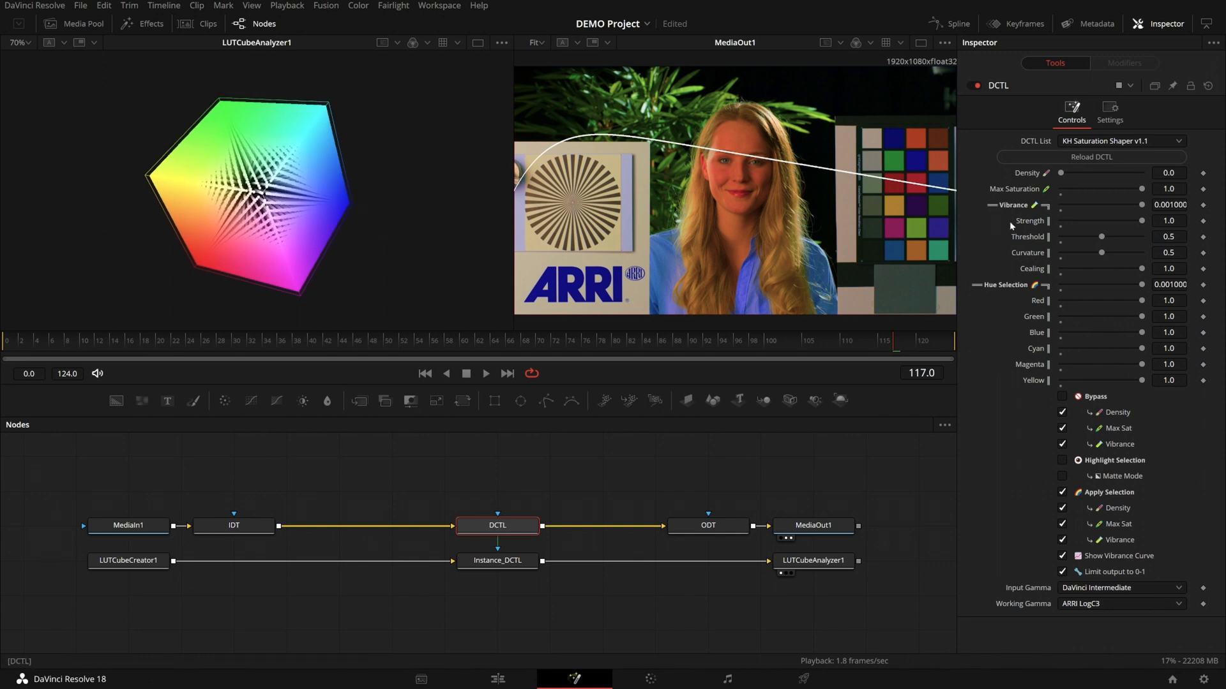
pyautogui.moveTo(529, 178)
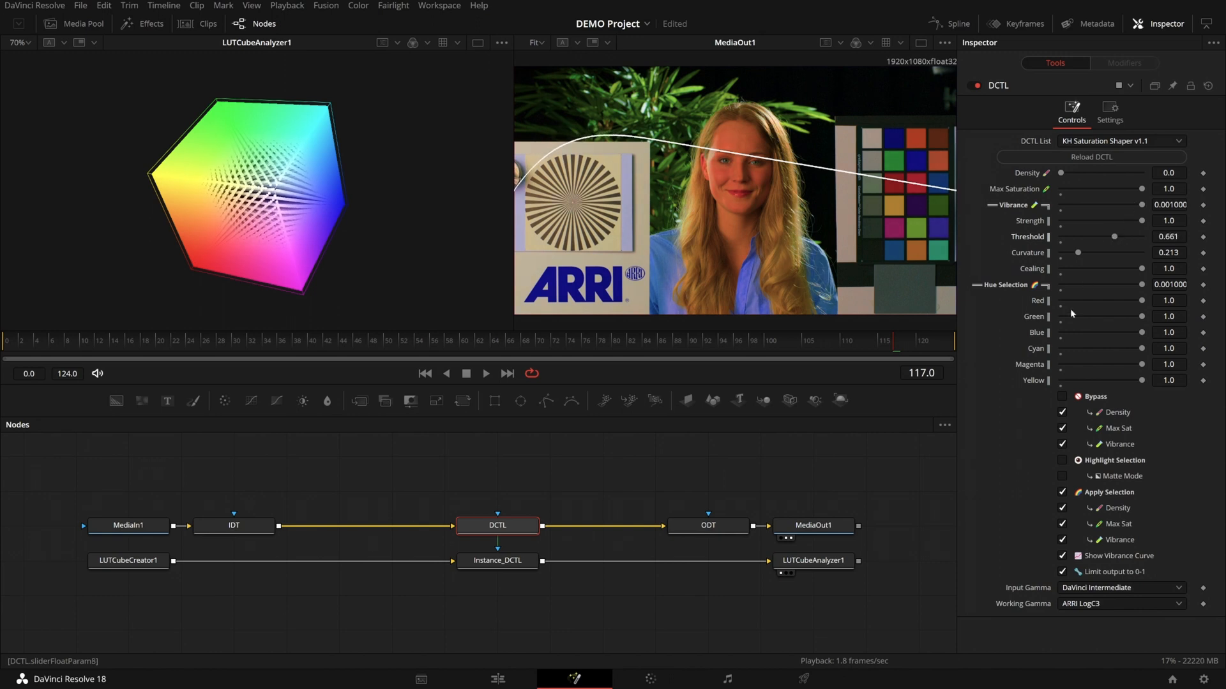
pyautogui.moveTo(664, 215)
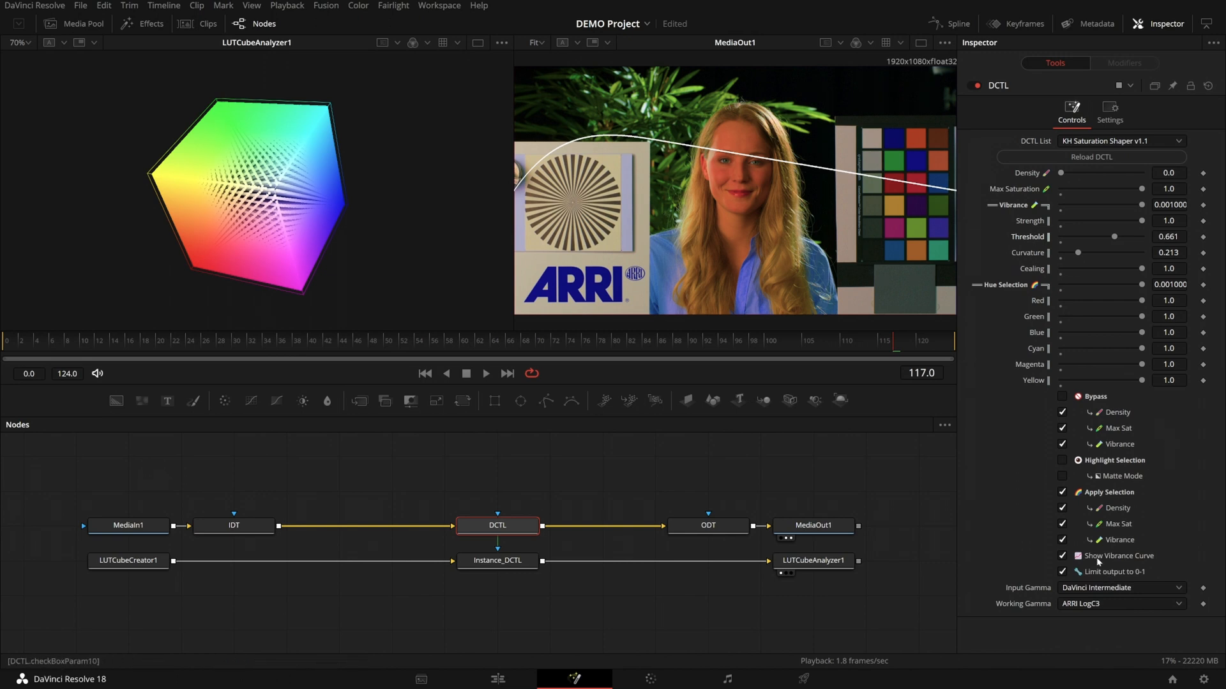
# - Turn off the vibrance curve overlay on the viewer image
pyautogui.click(1063, 556)
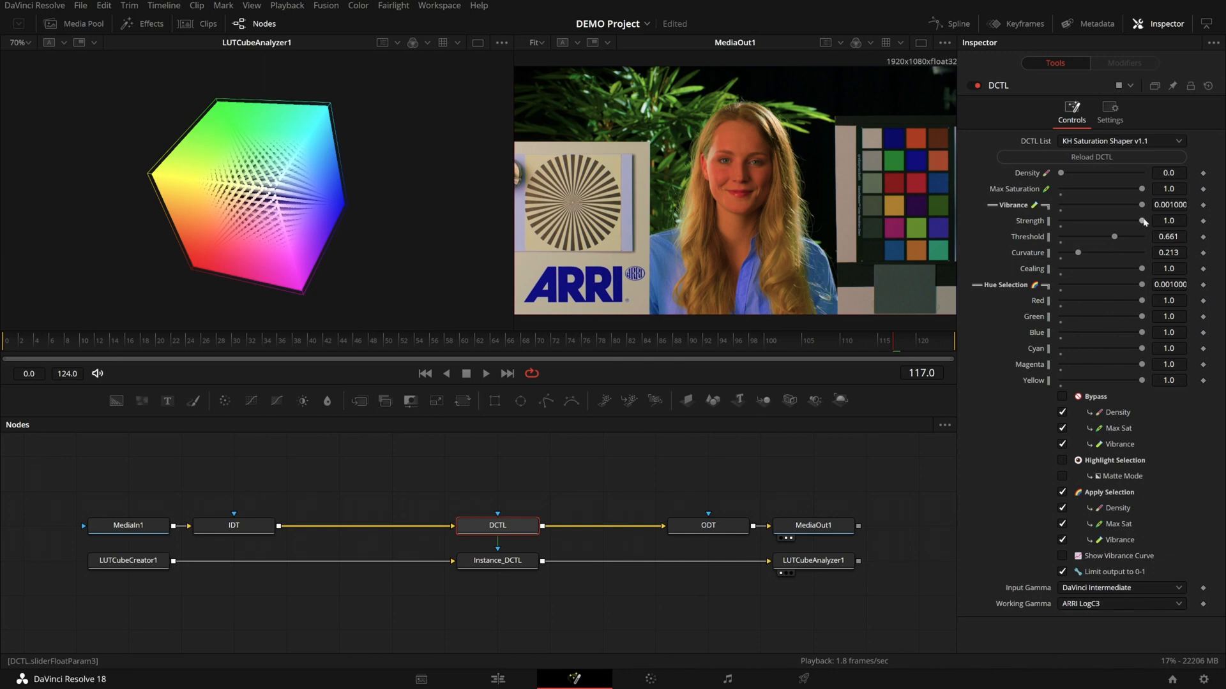
pyautogui.moveTo(1142, 224)
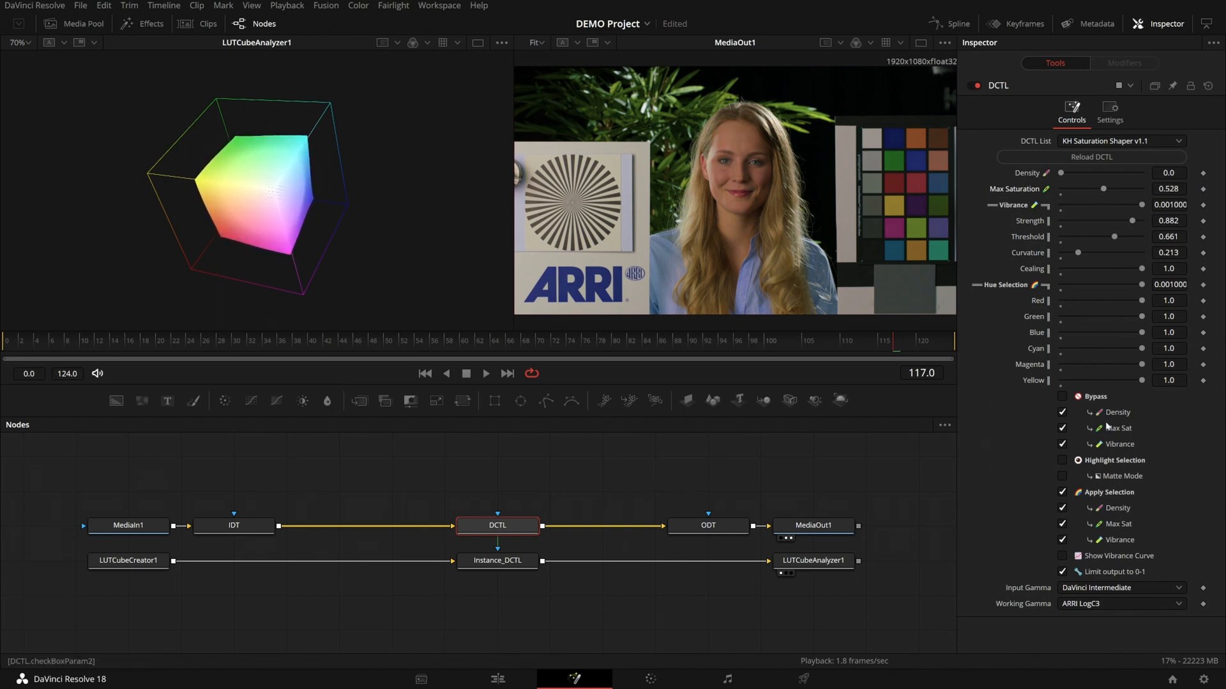
# - Toggle Bypass to compare the 0.409 pastel result with the original, leaving the effect active
pyautogui.click(1062, 396)
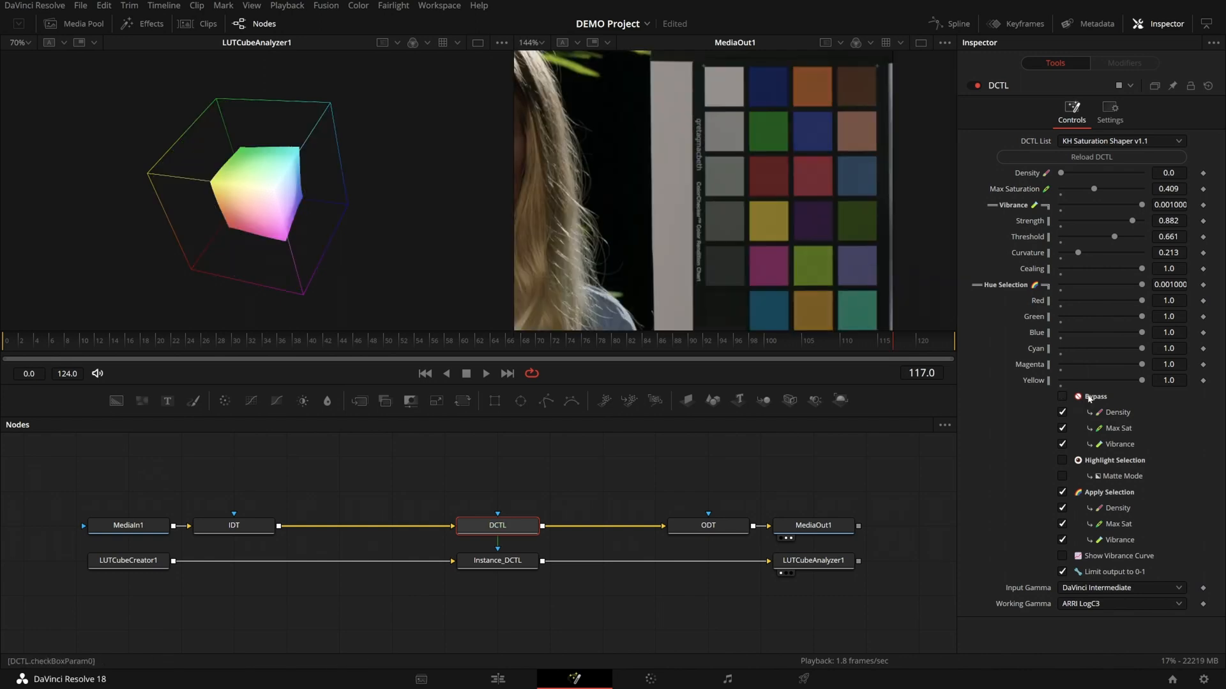
pyautogui.click(1063, 396)
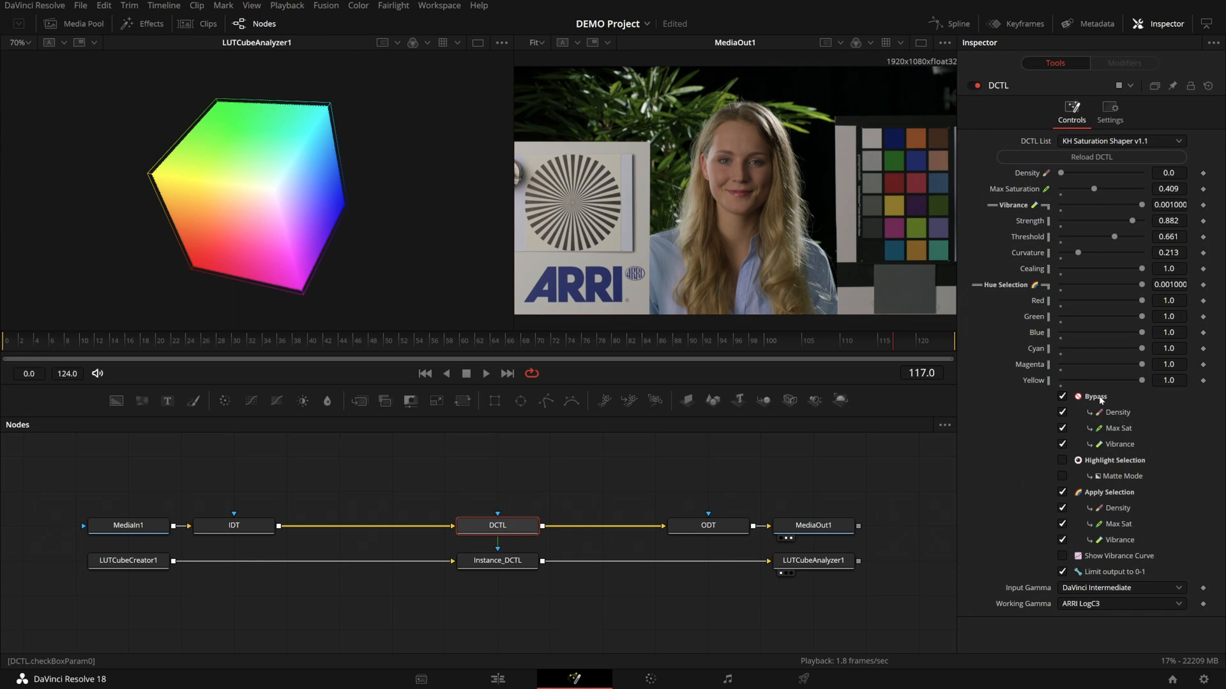
pyautogui.click(1063, 397)
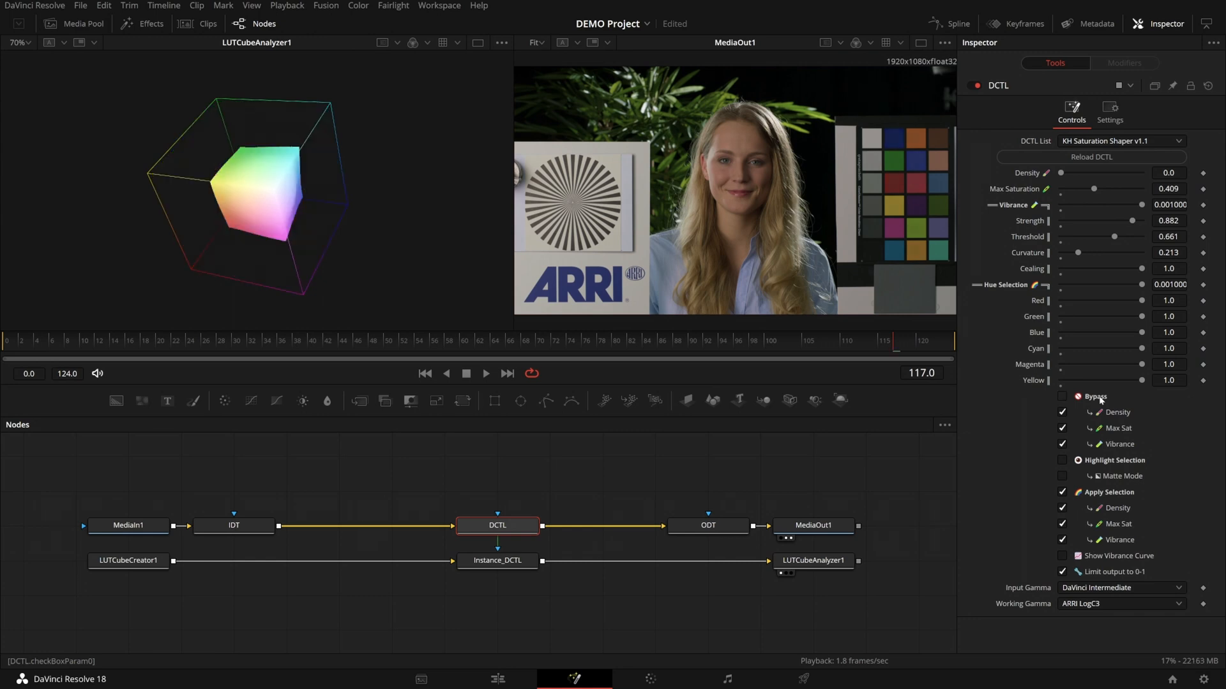